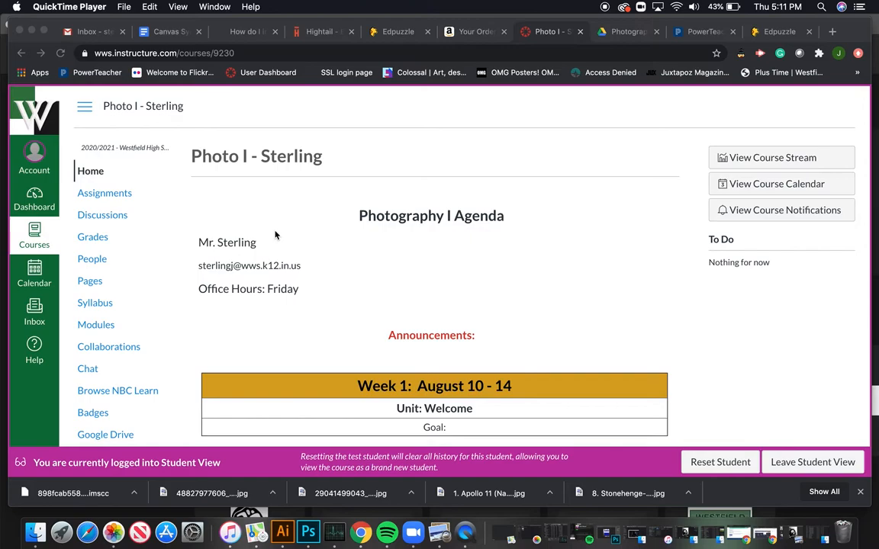
{"action": "mouse_move", "coordinate": [328, 187]}
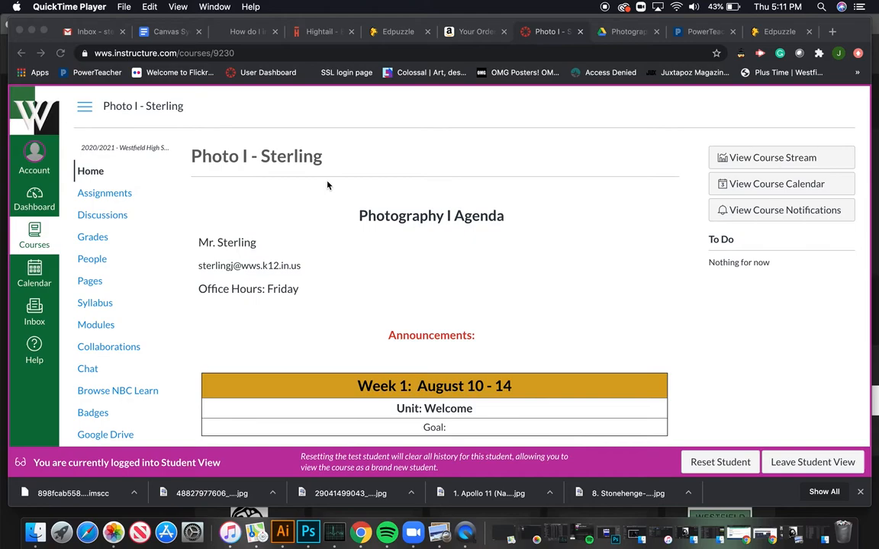
Scroll through the Photography I Agenda past Announcements to the Week 1 cohort table
{"action": "scroll", "scroll_direction": "down", "scroll_amount": 3}
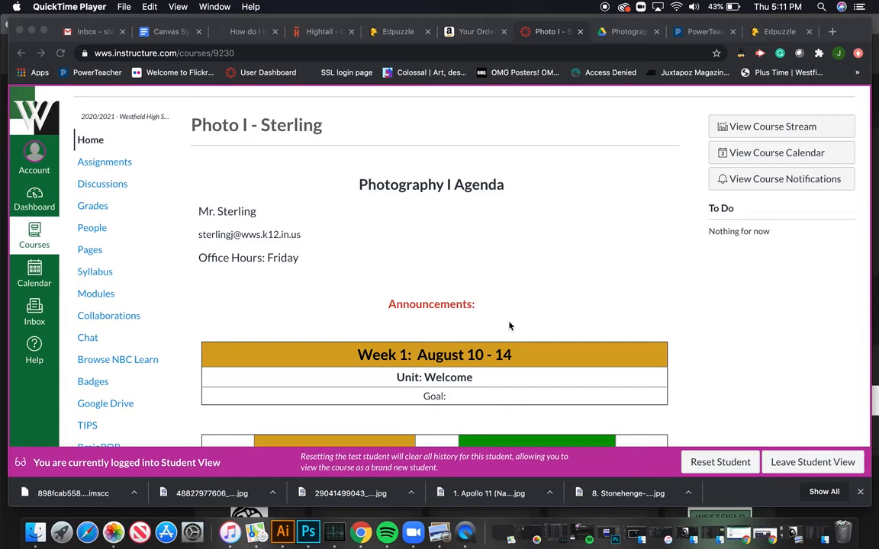
{"action": "scroll", "scroll_direction": "down", "scroll_amount": 3}
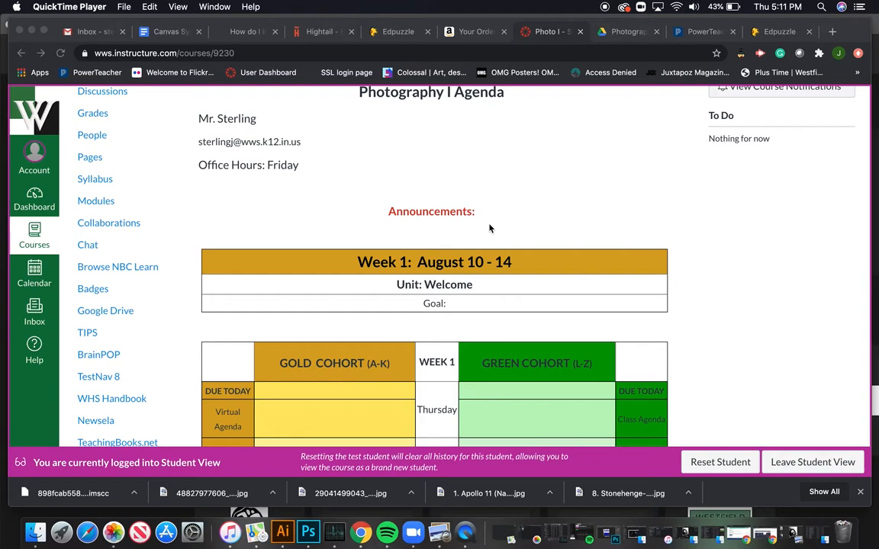
{"action": "scroll", "scroll_direction": "up", "scroll_amount": 3}
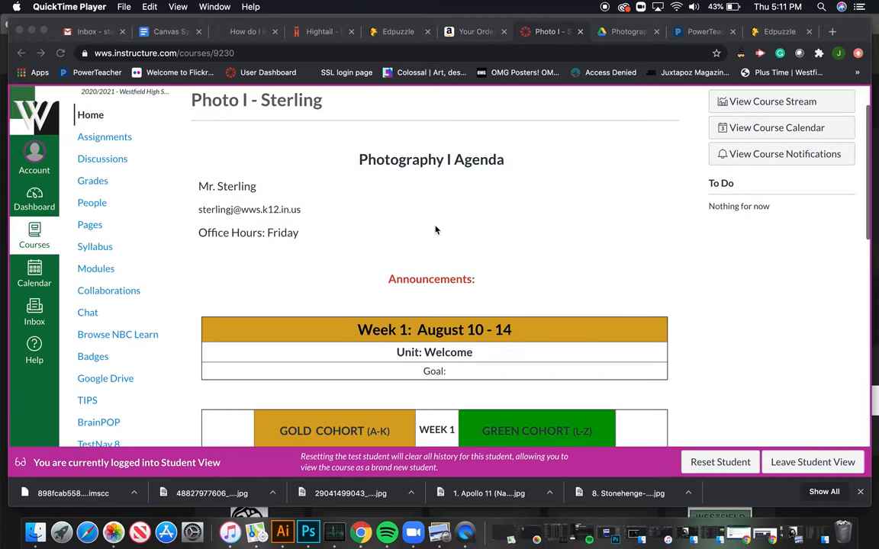
{"action": "scroll", "scroll_direction": "down", "scroll_amount": 3}
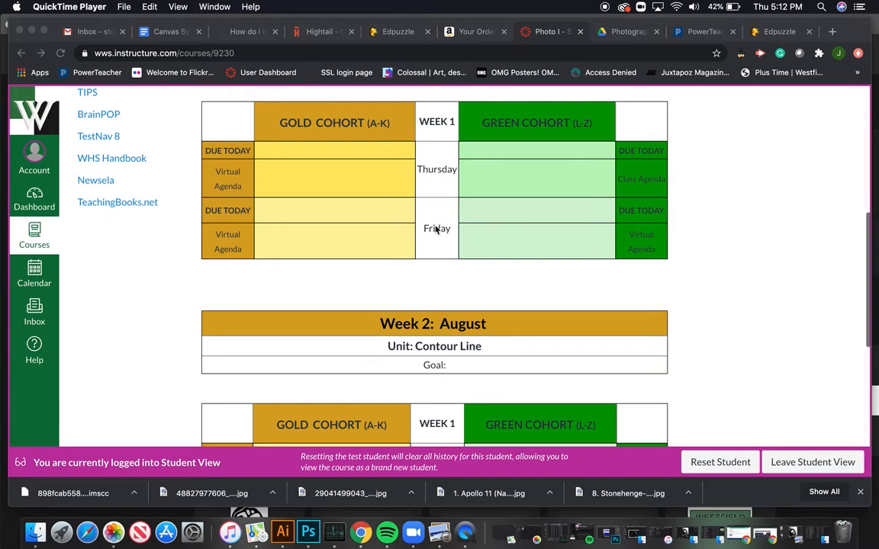
Scroll to view the Week 1 Gold and Green cohort table for Monday through Friday
{"action": "scroll", "scroll_direction": "up", "scroll_amount": 3}
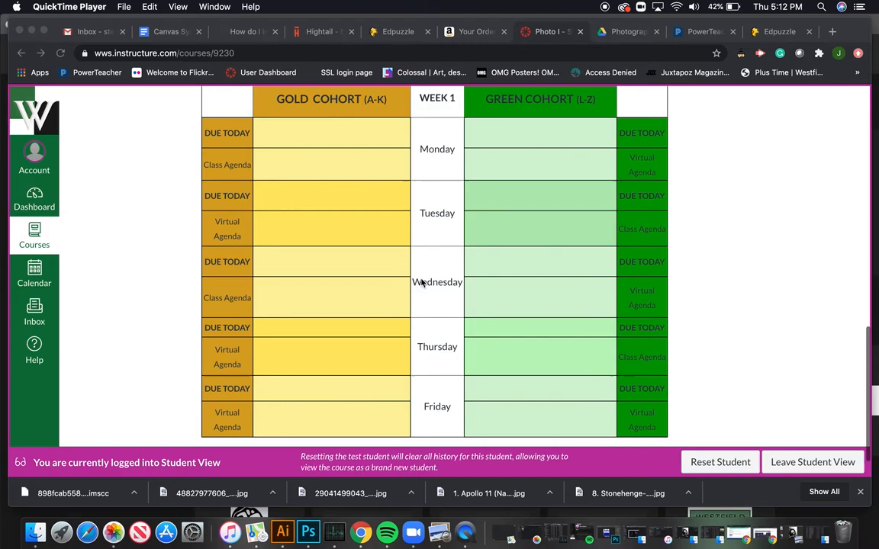
{"action": "scroll", "scroll_direction": "up", "scroll_amount": 3}
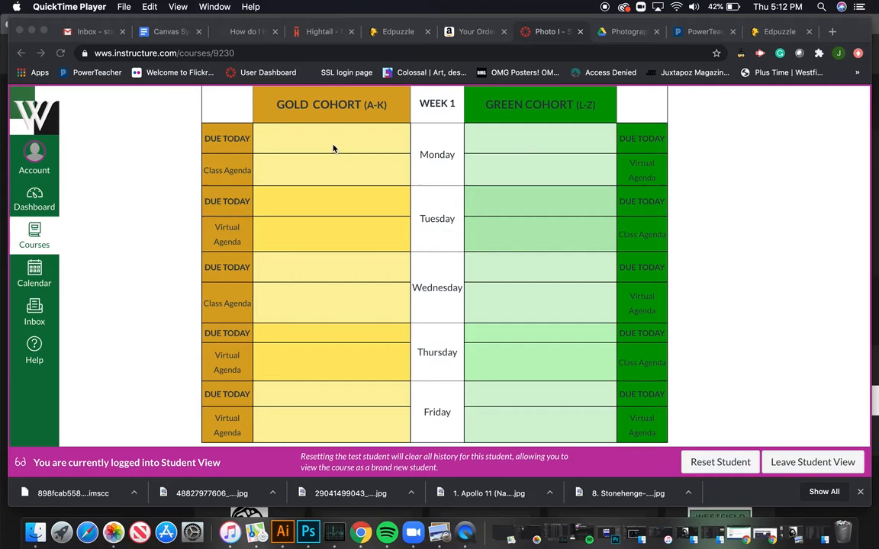
{"action": "mouse_move", "coordinate": [409, 412]}
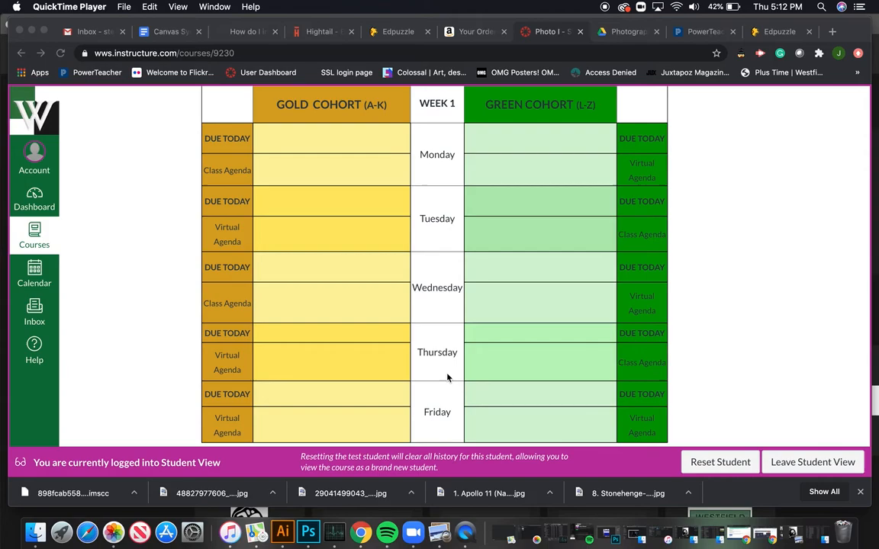
Scroll up to the Announcements heading and the Week 1: August 10 - 14 banner
{"action": "scroll", "scroll_direction": "up", "scroll_amount": 3}
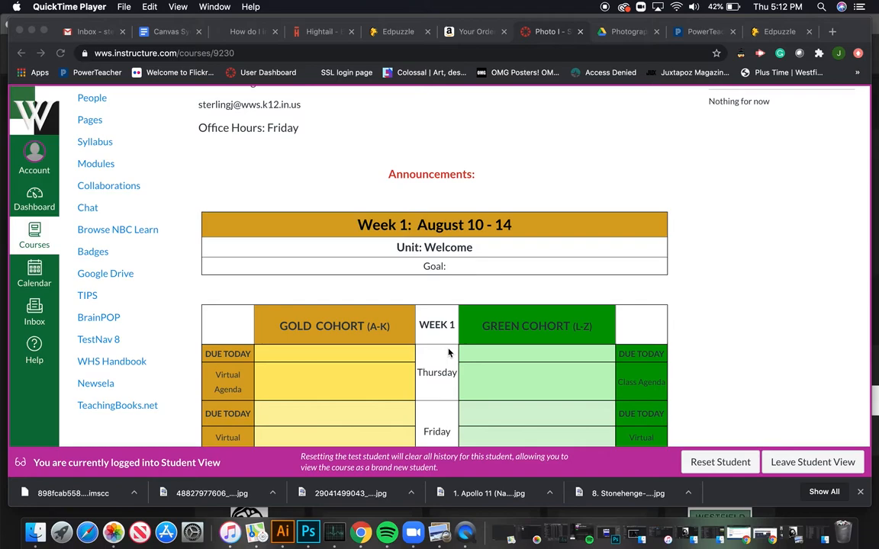
{"action": "mouse_move", "coordinate": [436, 199]}
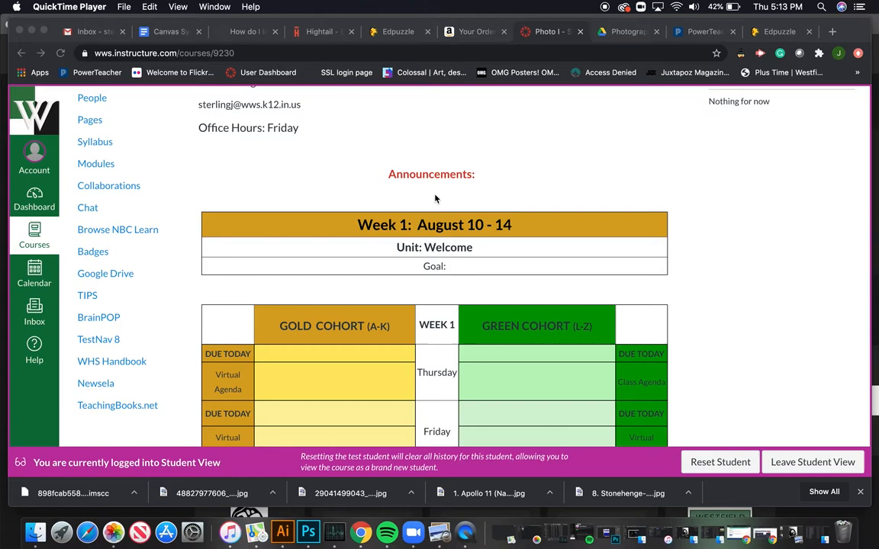
{"action": "mouse_move", "coordinate": [263, 177]}
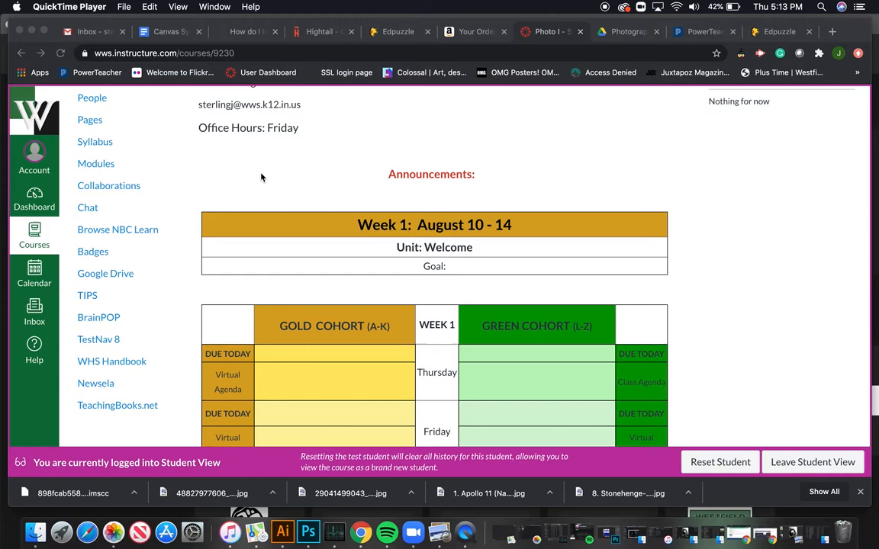
{"action": "mouse_move", "coordinate": [104, 170]}
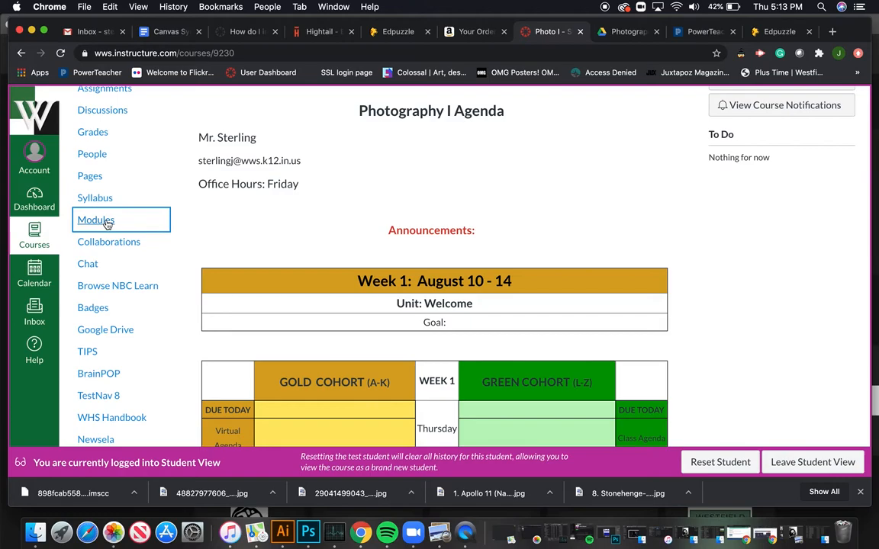
Go to the Modules page listing Getting Started and Principles of Design
{"action": "left_click", "coordinate": [95, 220]}
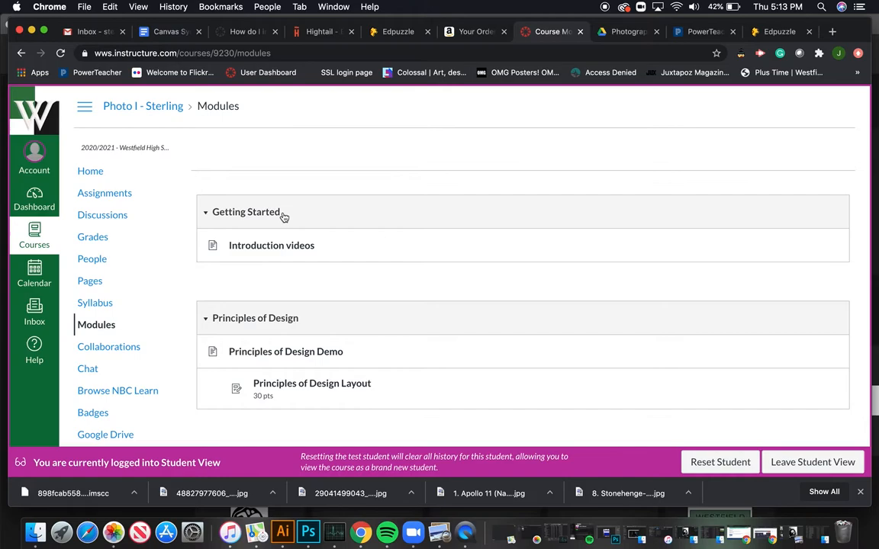
{"action": "mouse_move", "coordinate": [284, 217]}
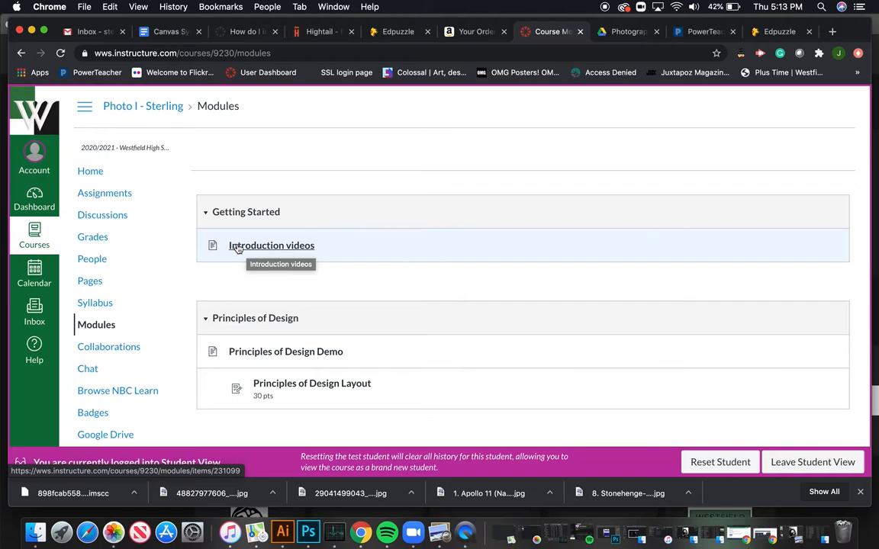
{"action": "mouse_move", "coordinate": [313, 287]}
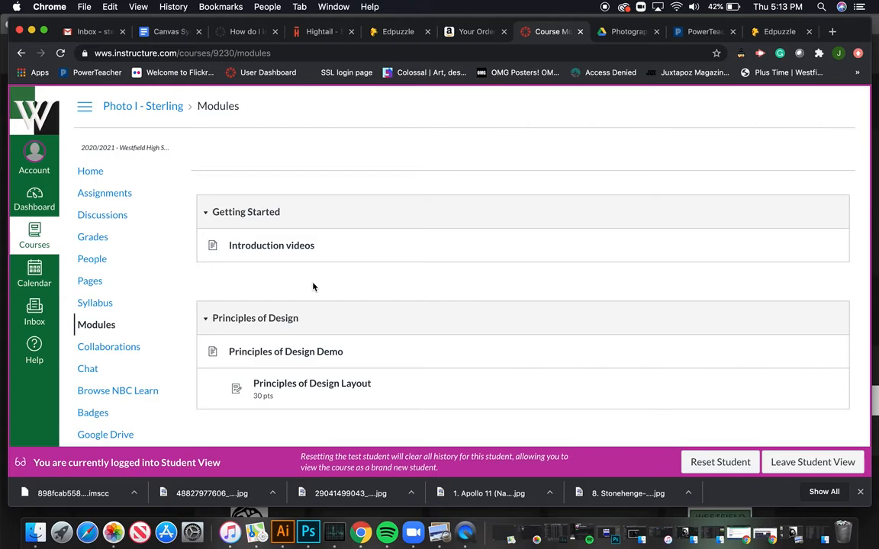
{"action": "mouse_move", "coordinate": [281, 315]}
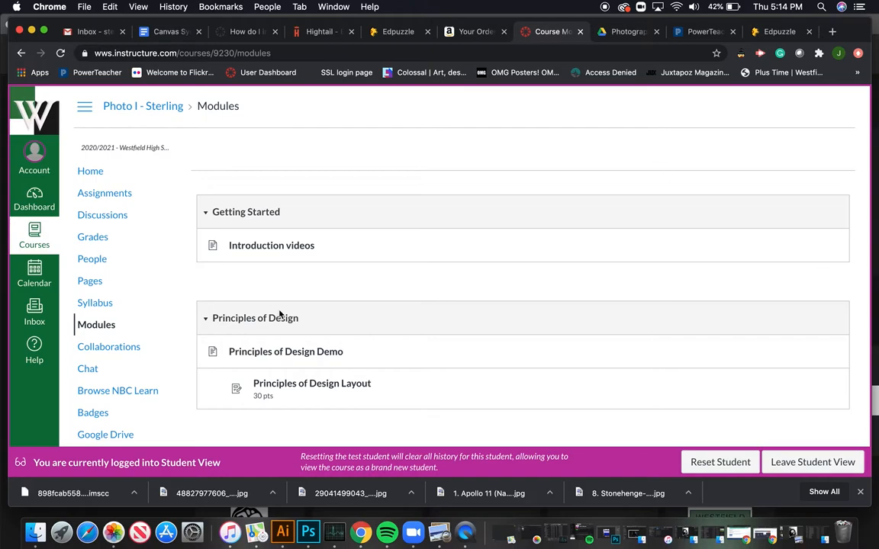
View the Principles of Design Layout assignment (30 points, file upload), then return to Modules
{"action": "scroll", "scroll_direction": "down", "scroll_amount": 3}
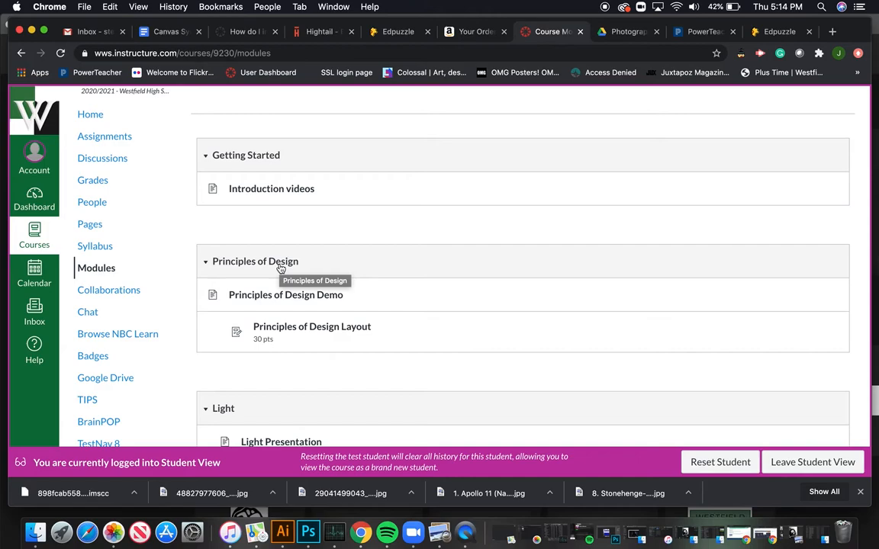
{"action": "mouse_move", "coordinate": [373, 242]}
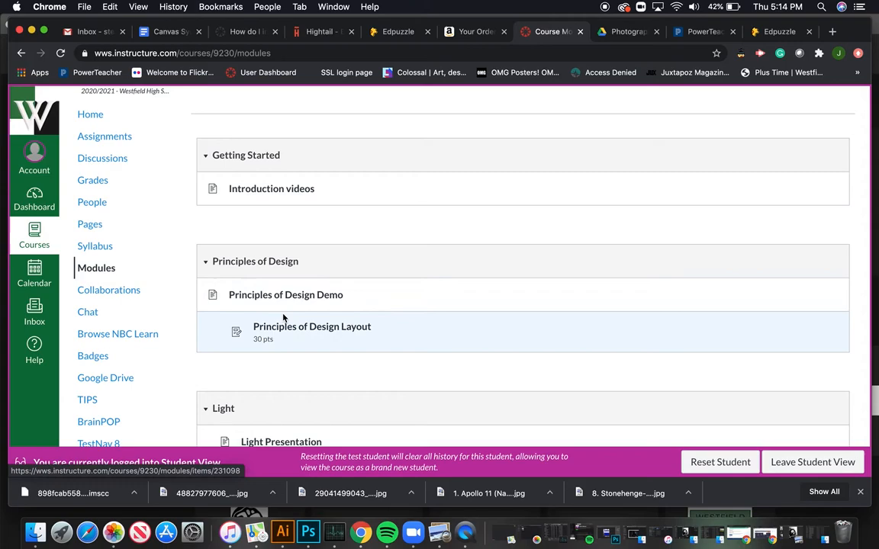
{"action": "left_click", "coordinate": [311, 326]}
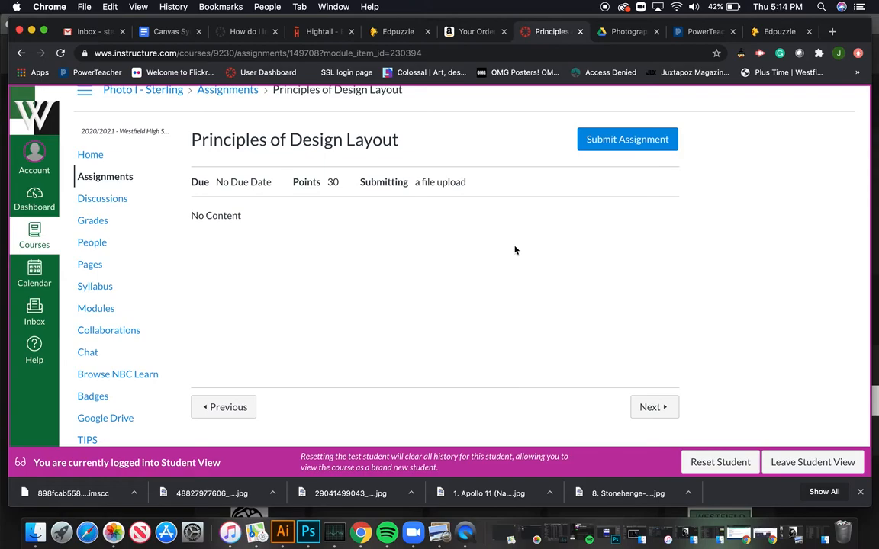
{"action": "mouse_move", "coordinate": [425, 193]}
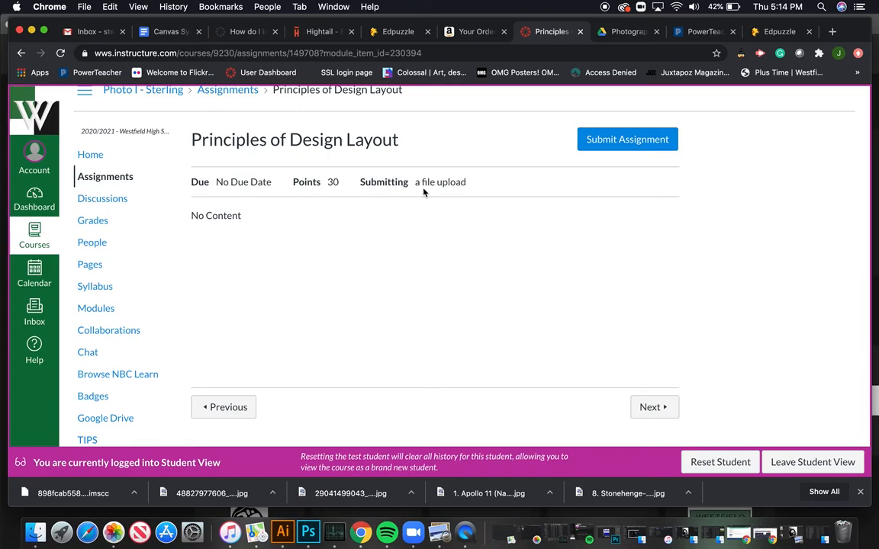
{"action": "left_click", "coordinate": [95, 308]}
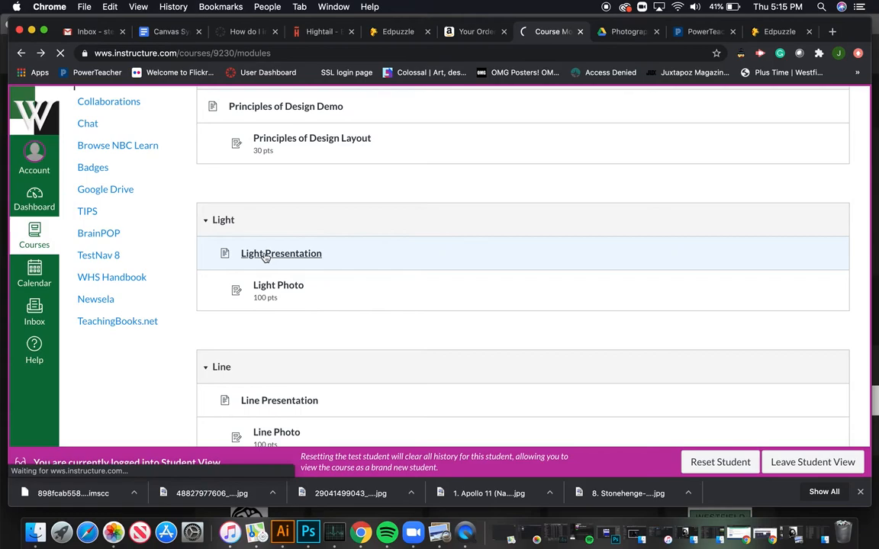
Scroll down the modules past Light to the Line and Texture units
{"action": "left_click", "coordinate": [281, 254]}
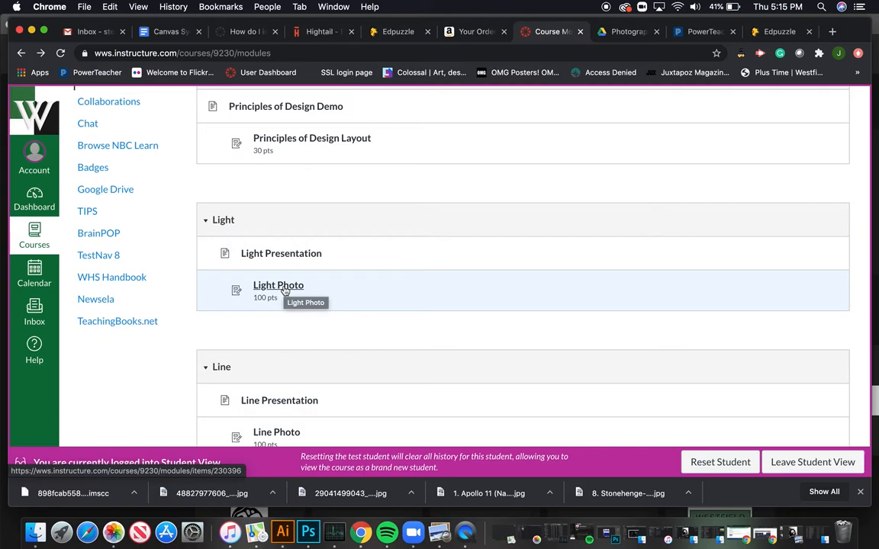
{"action": "scroll", "scroll_direction": "down", "scroll_amount": 3}
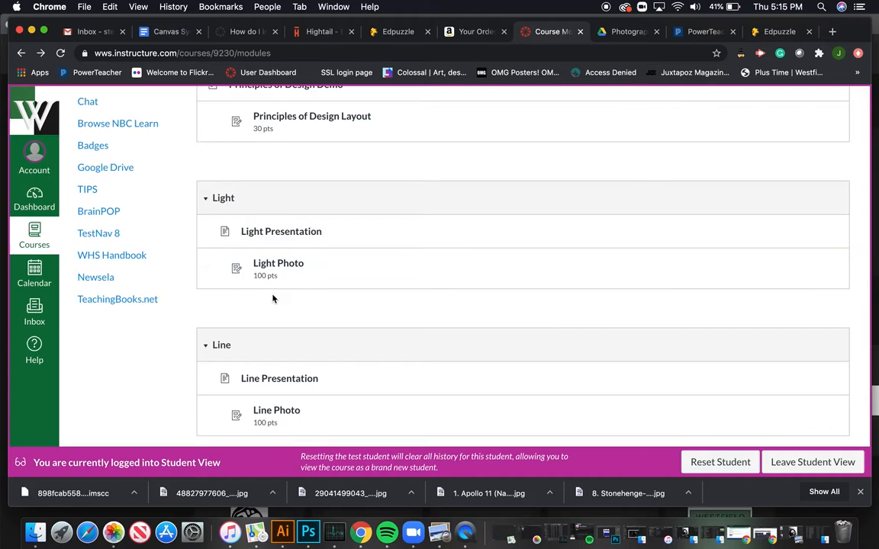
{"action": "scroll", "scroll_direction": "down", "scroll_amount": 3}
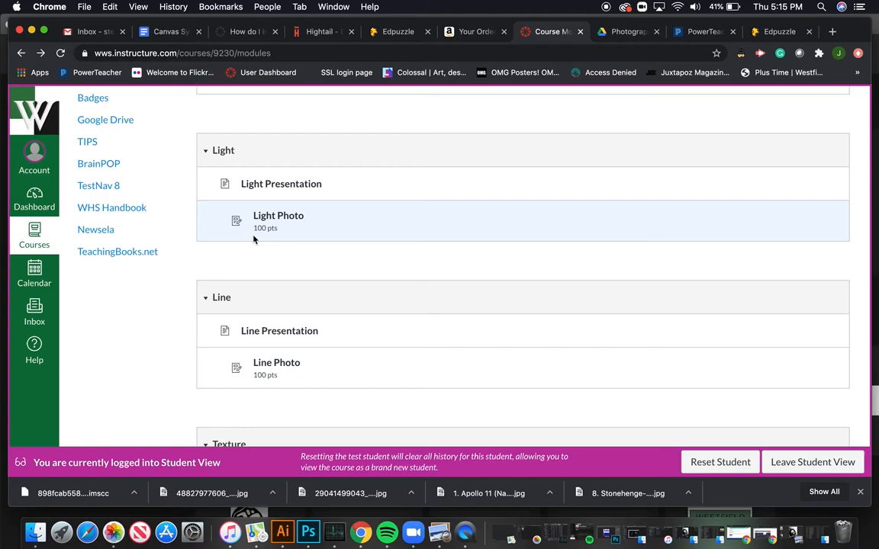
{"action": "scroll", "scroll_direction": "down", "scroll_amount": 3}
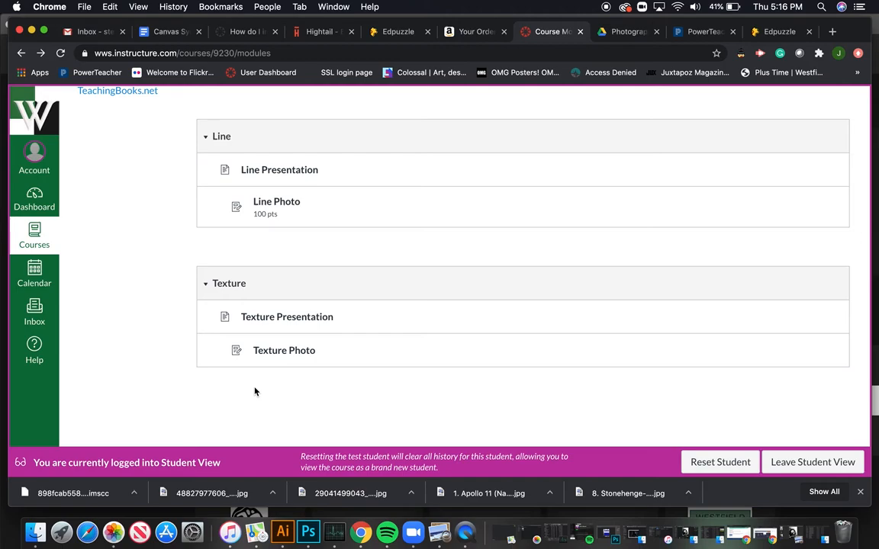
Scroll to the top of Modules, then switch to the Edpuzzle browser tab
{"action": "scroll", "scroll_direction": "up", "scroll_amount": 3}
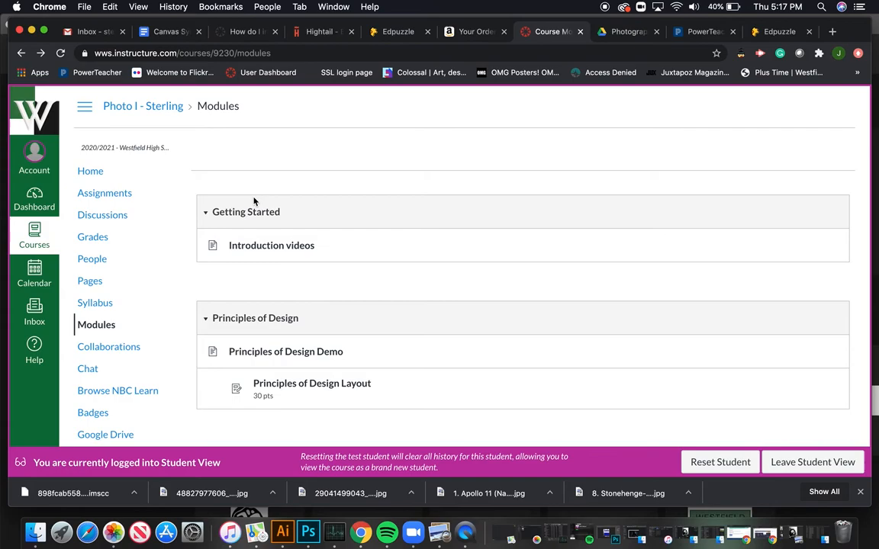
{"action": "mouse_move", "coordinate": [281, 232]}
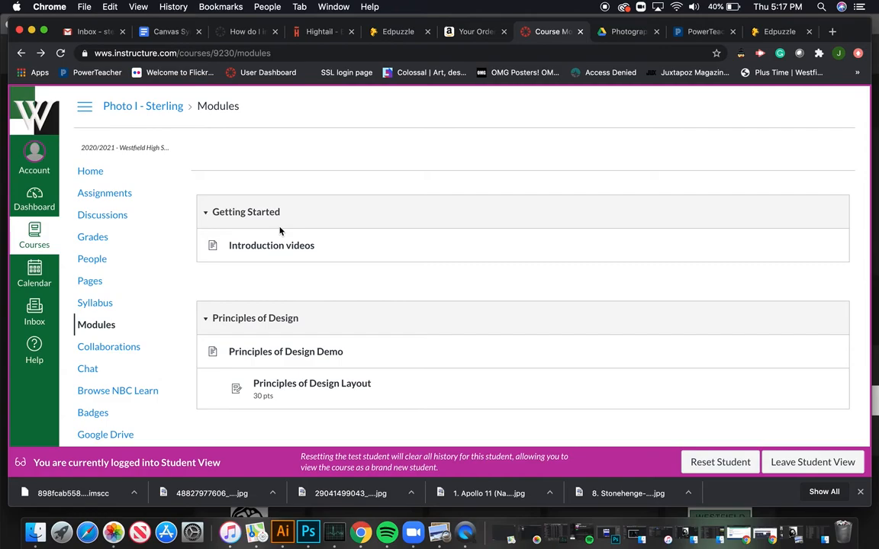
{"action": "left_click", "coordinate": [778, 31]}
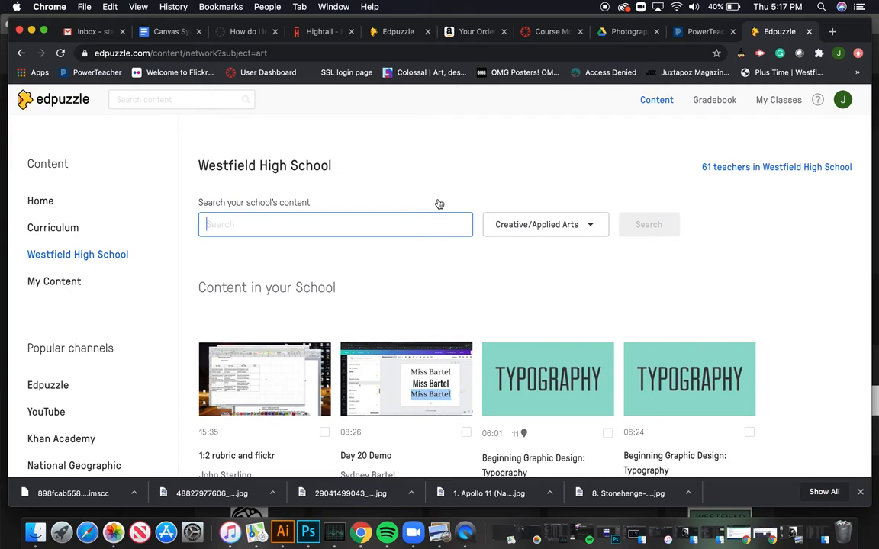
{"action": "mouse_move", "coordinate": [406, 171]}
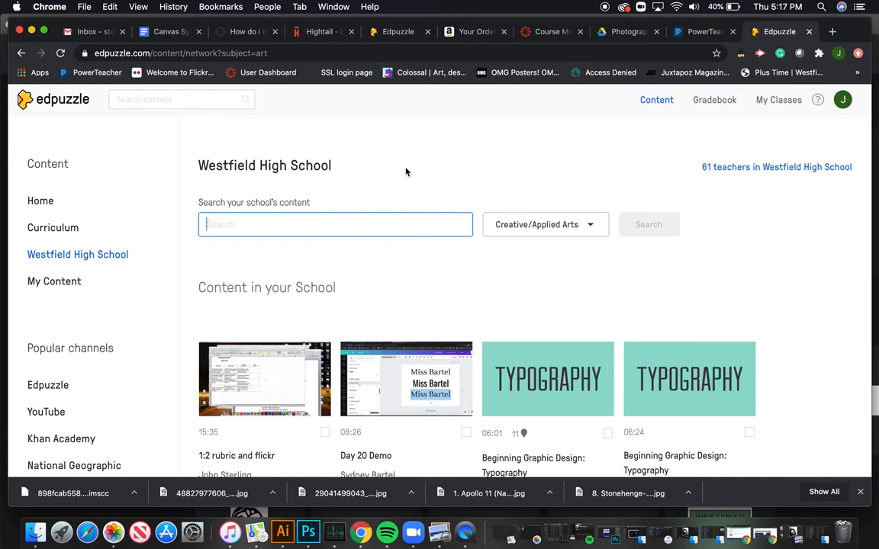
{"action": "mouse_move", "coordinate": [592, 90]}
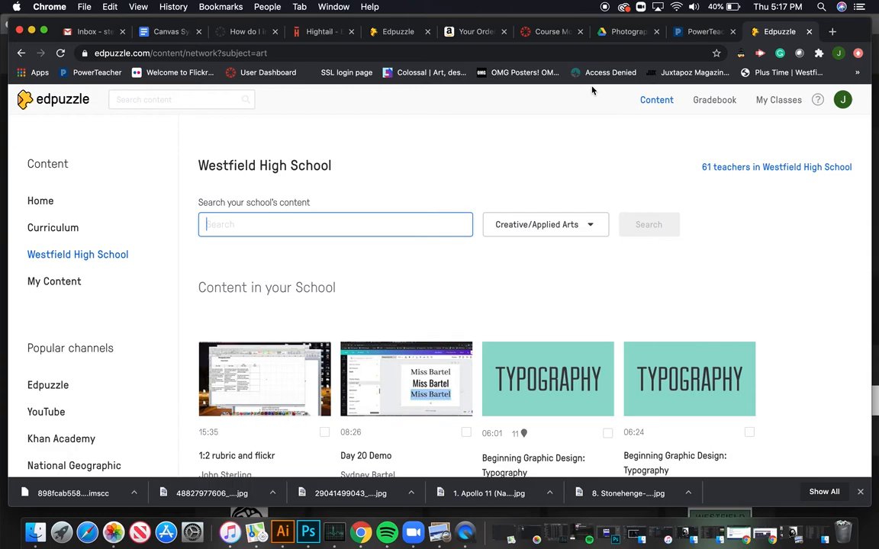
After viewing Edpuzzle's Westfield High School content, switch to the Google Drive tab
{"action": "left_click", "coordinate": [625, 30]}
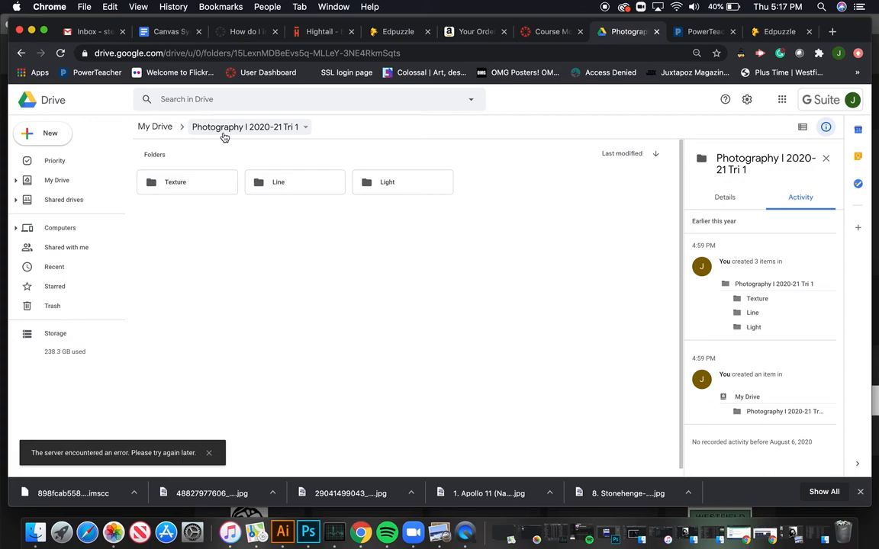
{"action": "mouse_move", "coordinate": [217, 157]}
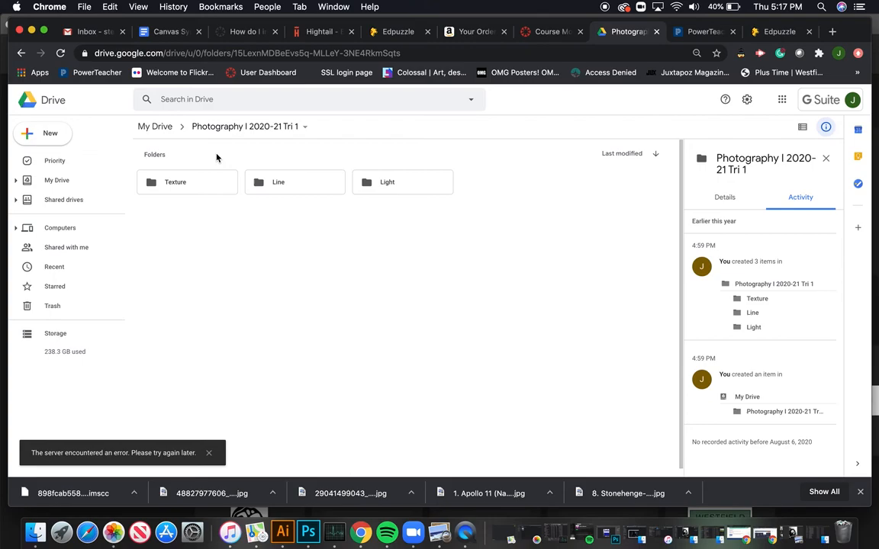
{"action": "mouse_move", "coordinate": [252, 126]}
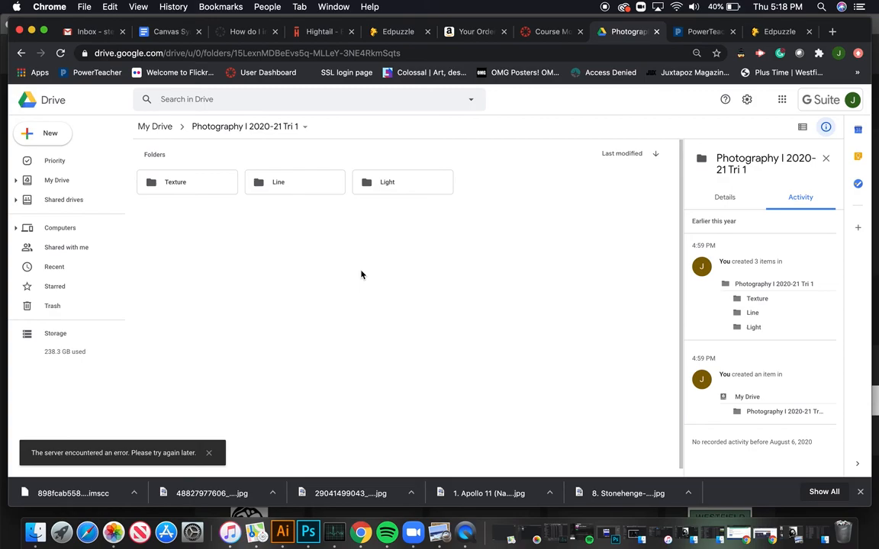
{"action": "mouse_move", "coordinate": [552, 38]}
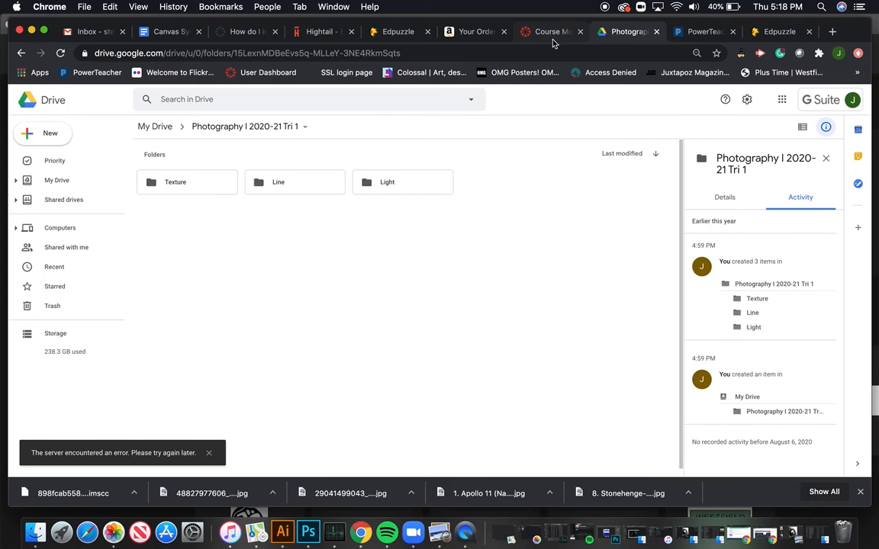
After viewing the Photography I 2020-21 Tri 1 folder, return to the Canvas home agenda
{"action": "left_click", "coordinate": [551, 30]}
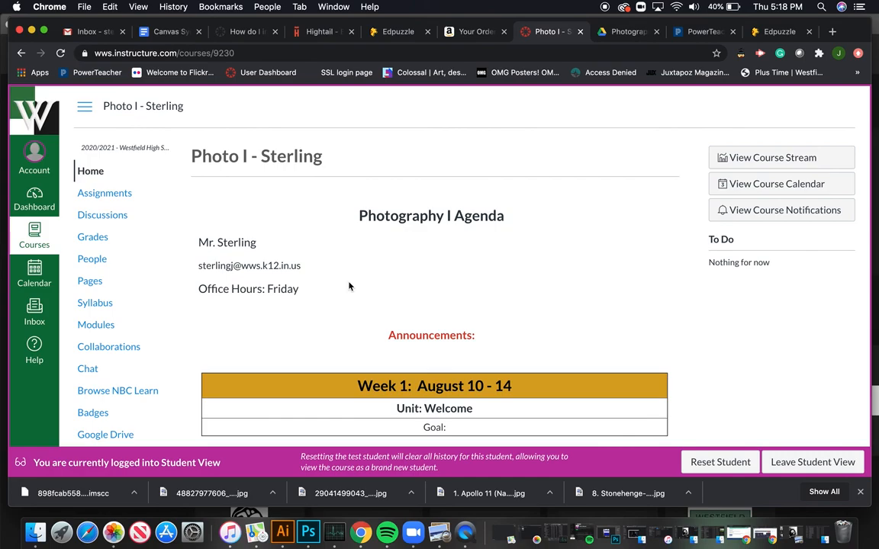
{"action": "mouse_move", "coordinate": [522, 321]}
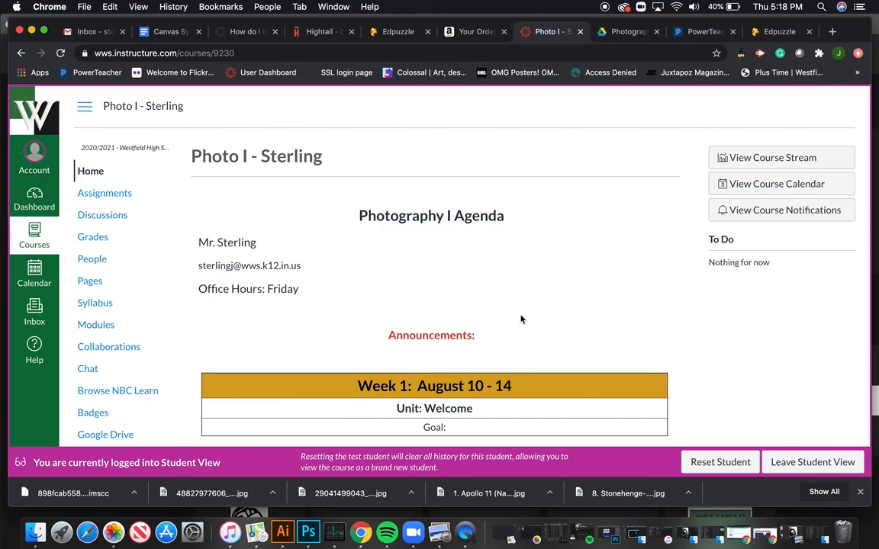